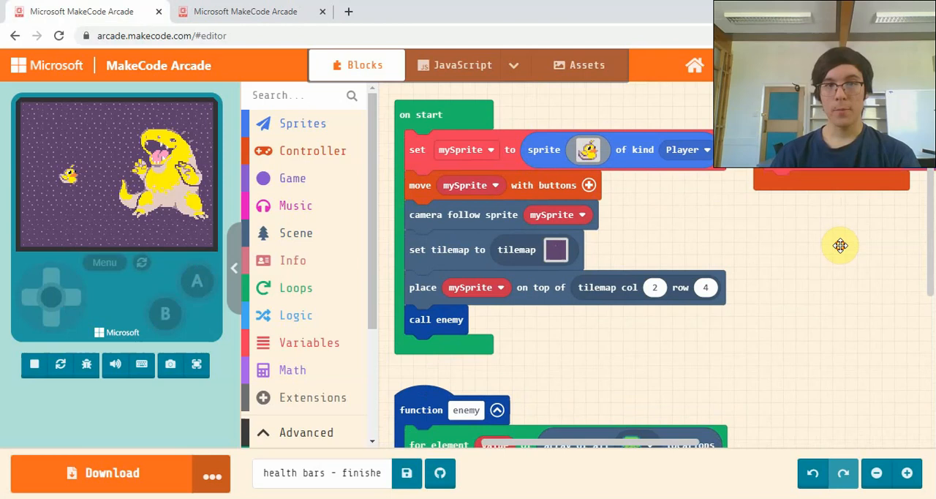
mouse_move(103, 178)
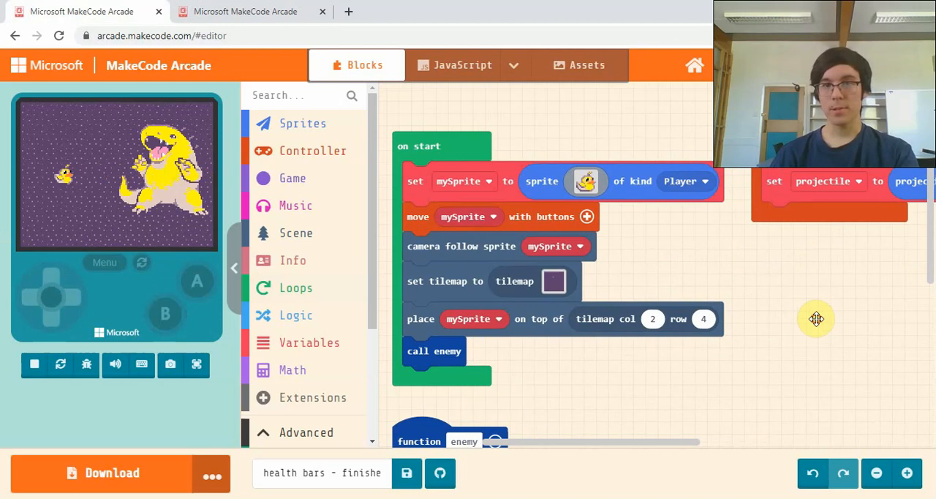
mouse_move(611, 213)
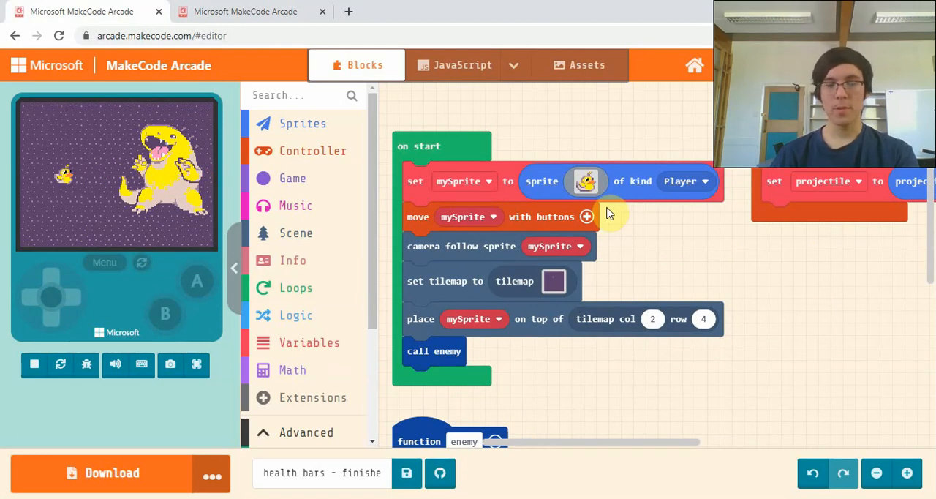
mouse_move(665, 298)
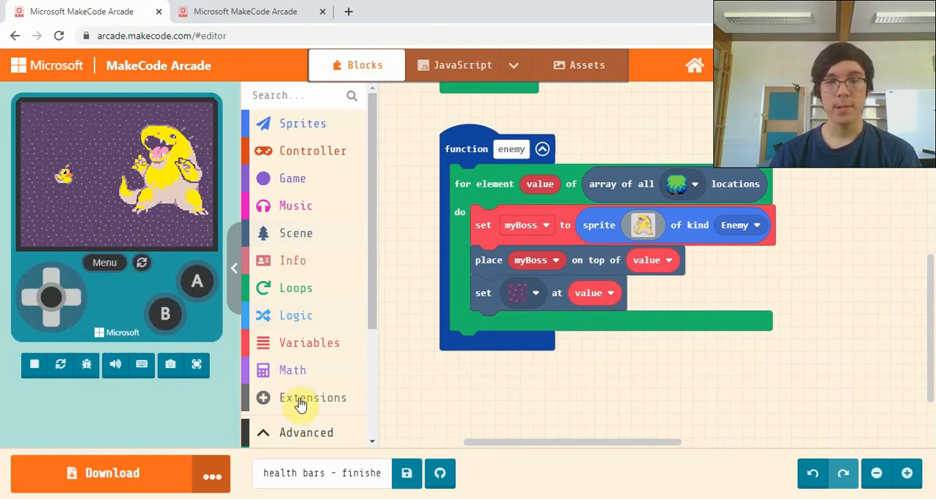
- Add the status-bar extension from the Extensions gallery and open the Status Bars category
click(300, 397)
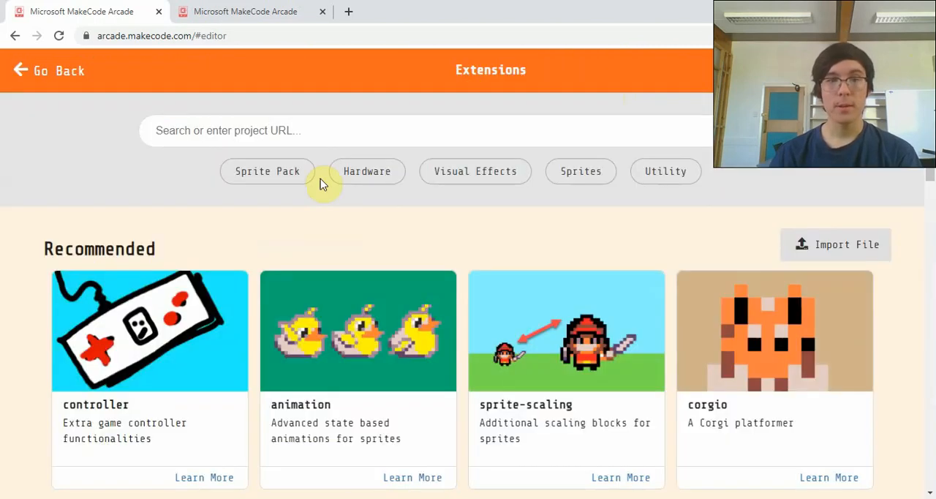
scroll(down, 3)
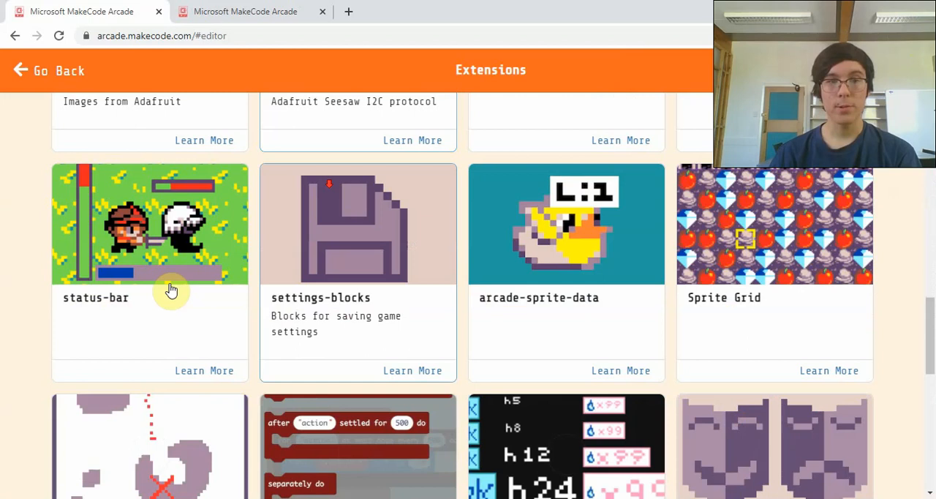
mouse_move(163, 234)
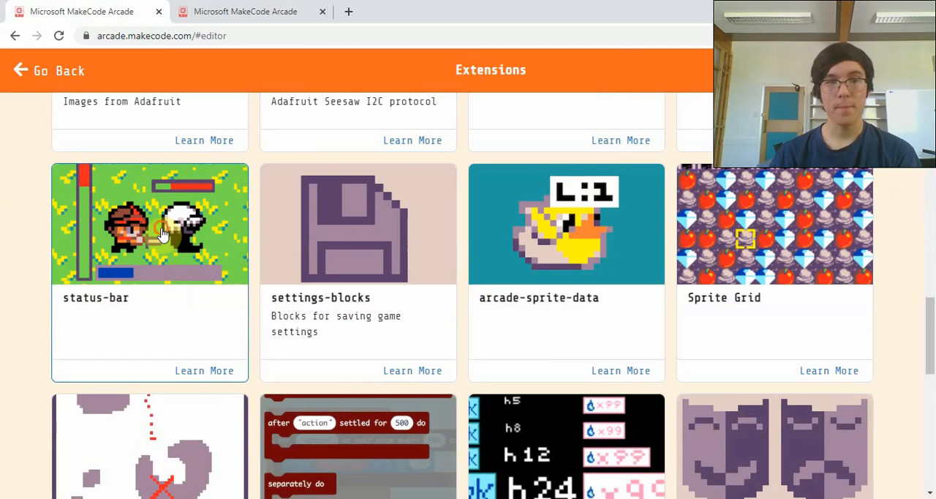
click(150, 224)
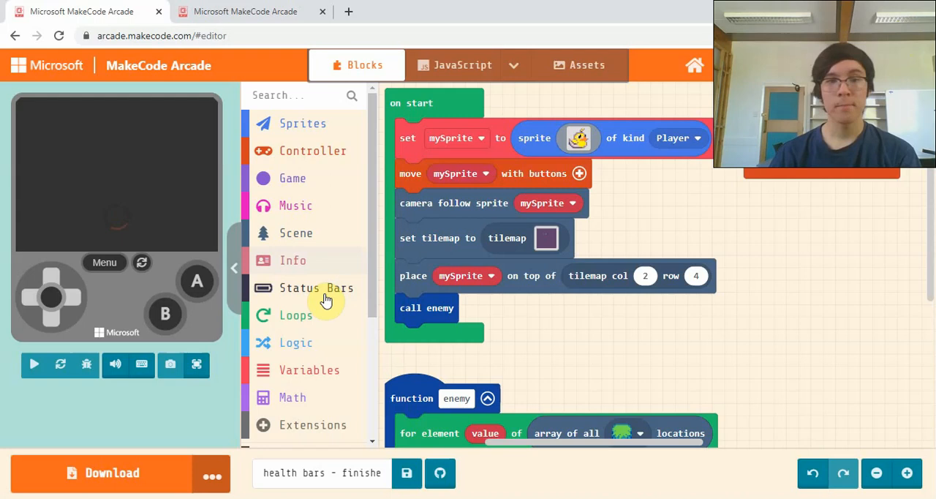
click(317, 287)
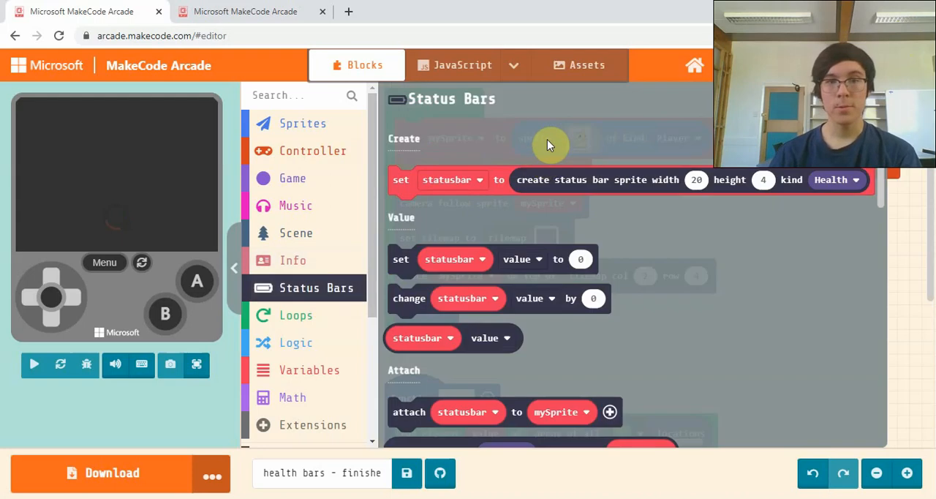
scroll(down, 3)
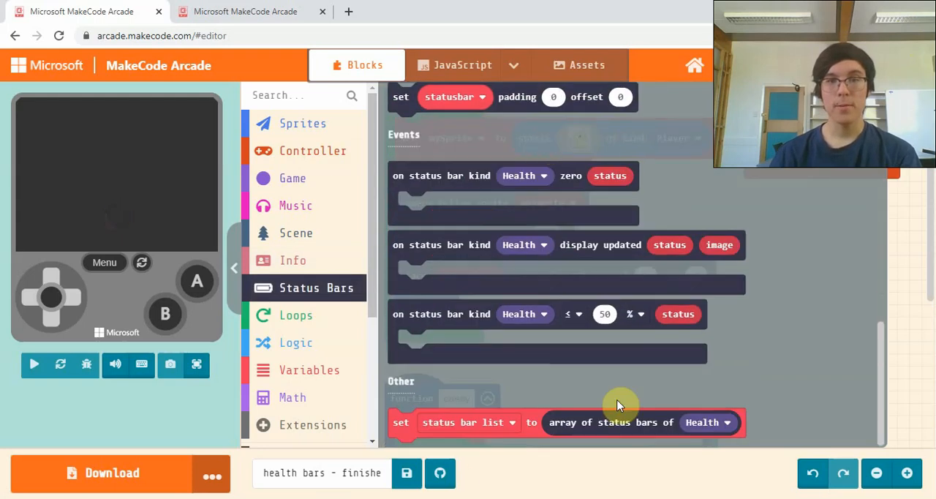
click(34, 365)
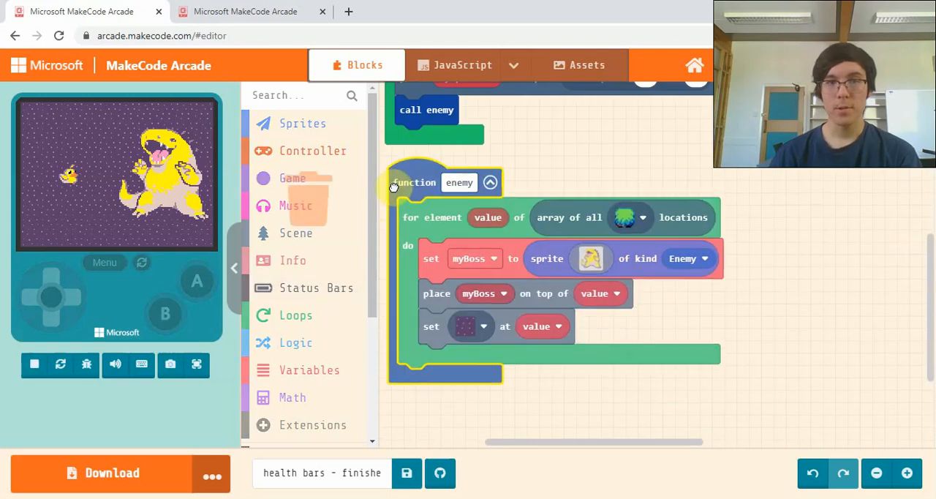
- Put a 'set statusbar to create status bar sprite' block in the enemy function with kind EnemyHealth
click(317, 287)
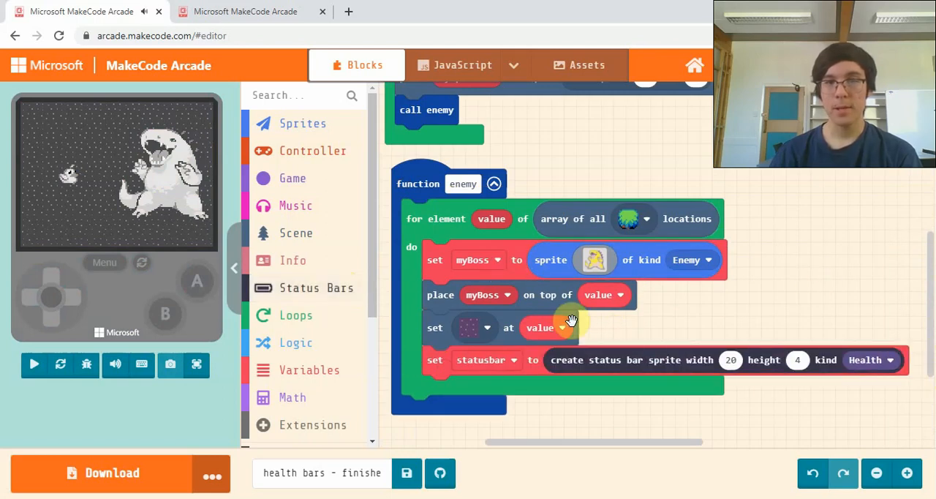
click(34, 364)
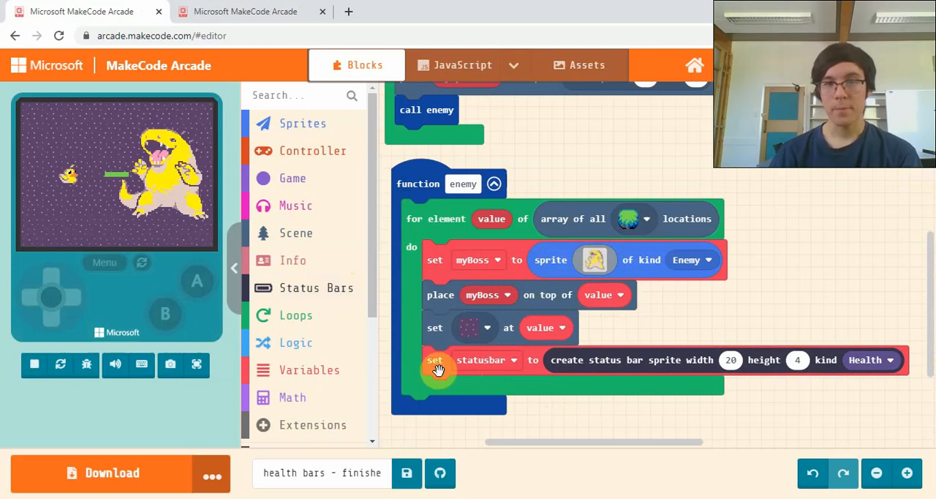
click(512, 359)
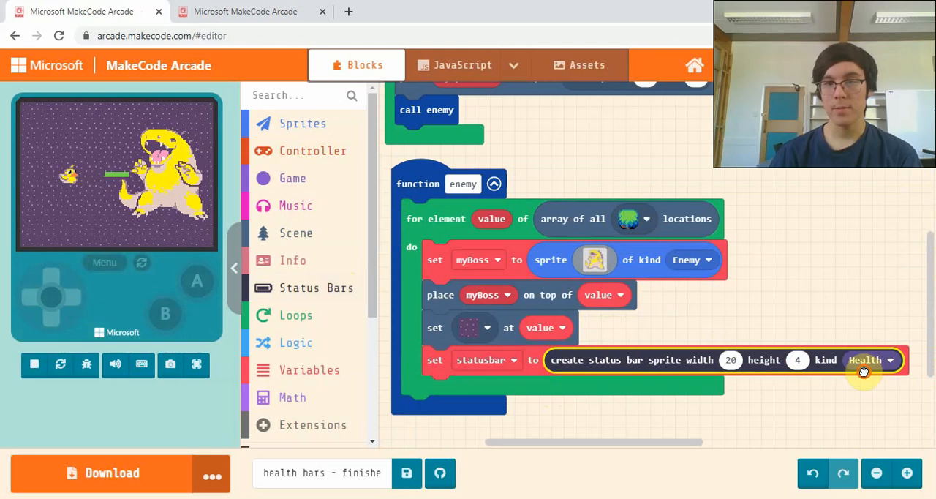
click(870, 360)
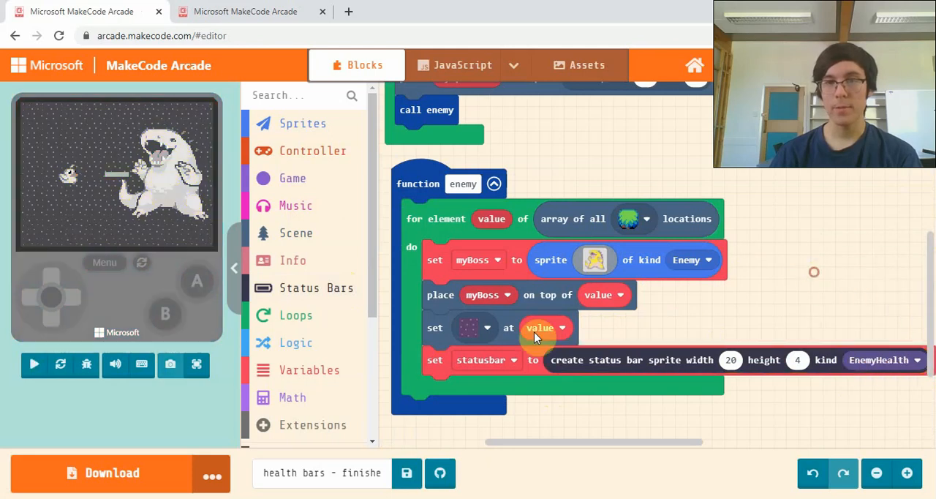
- Attach the new status bar to myBoss beneath the creation block
click(317, 287)
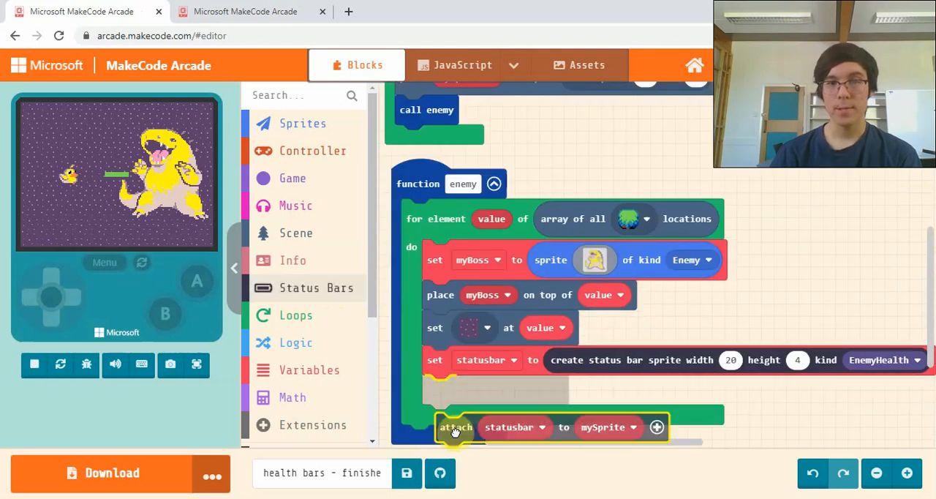
click(34, 364)
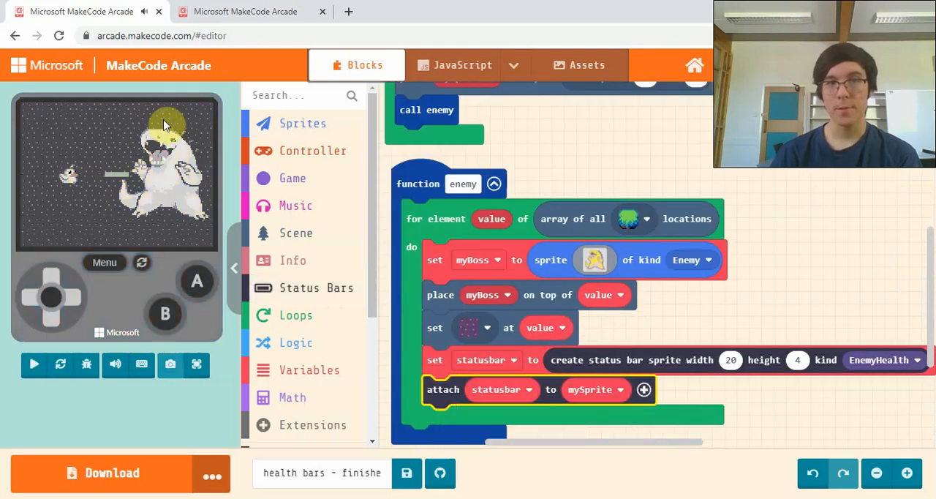
scroll(down, 3)
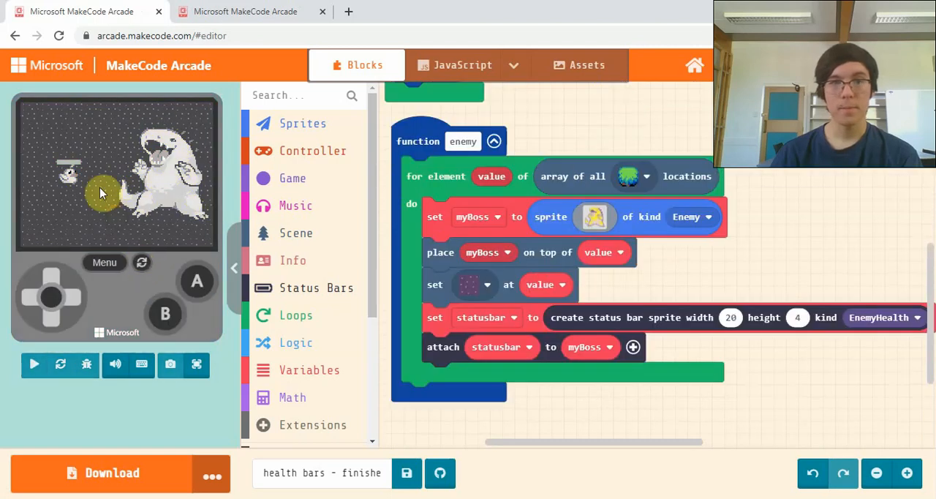
- Set the boss status bar width to 60 and expand attach options to padding 5, offset 0
click(34, 364)
text(60)
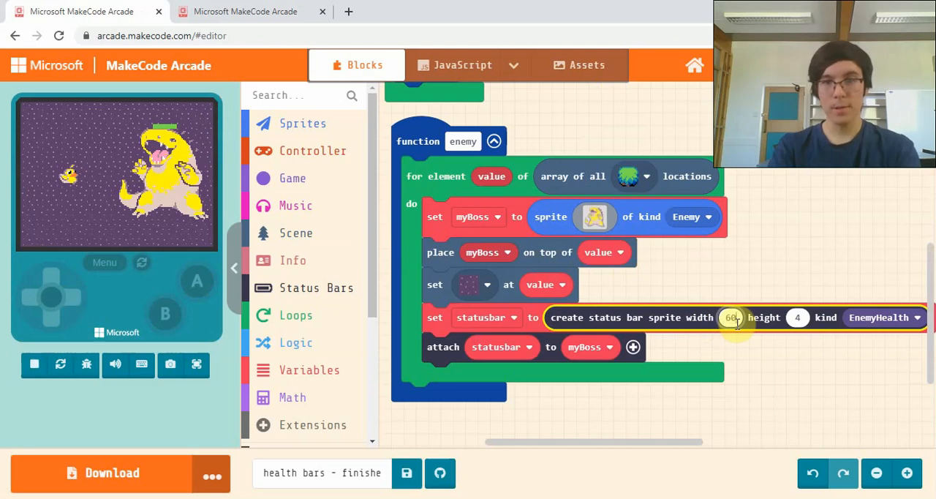
click(34, 364)
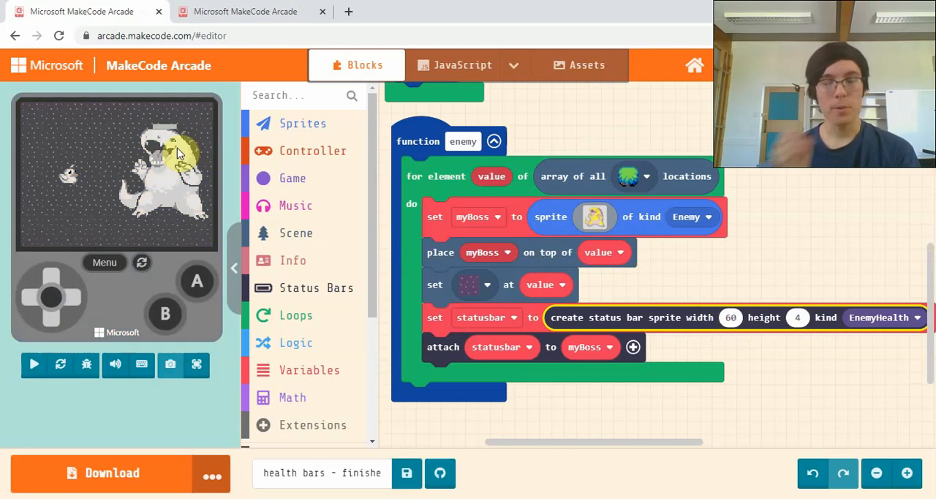
click(33, 364)
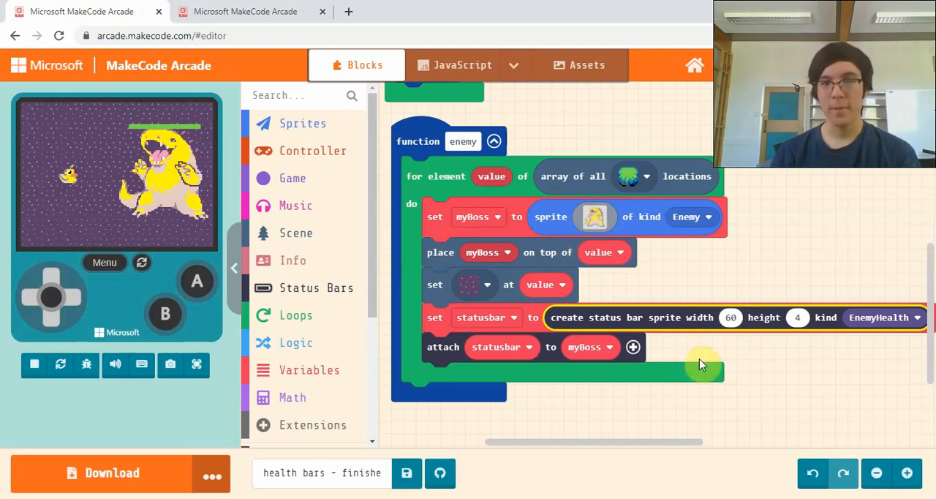
mouse_move(161, 198)
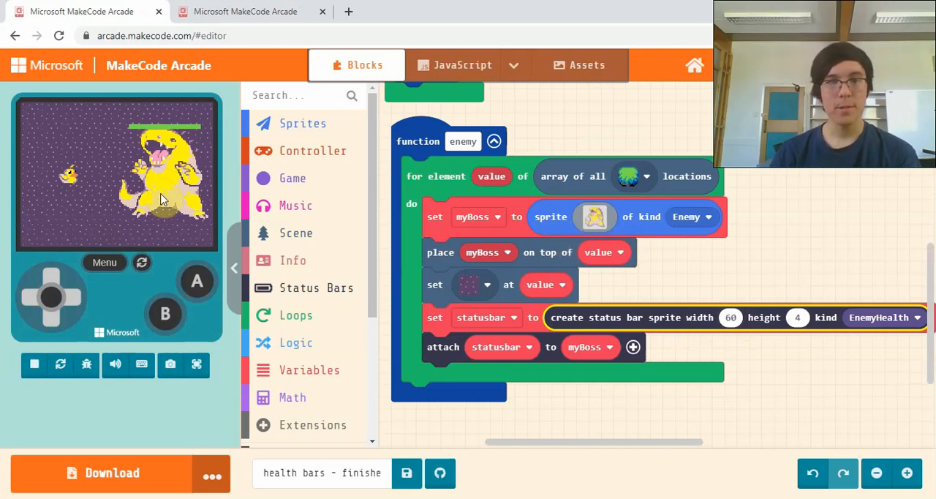
click(196, 364)
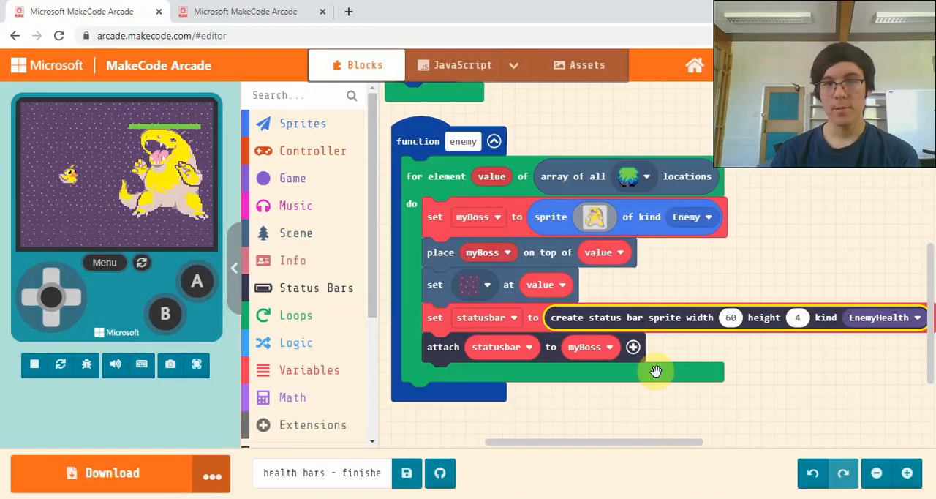
click(633, 347)
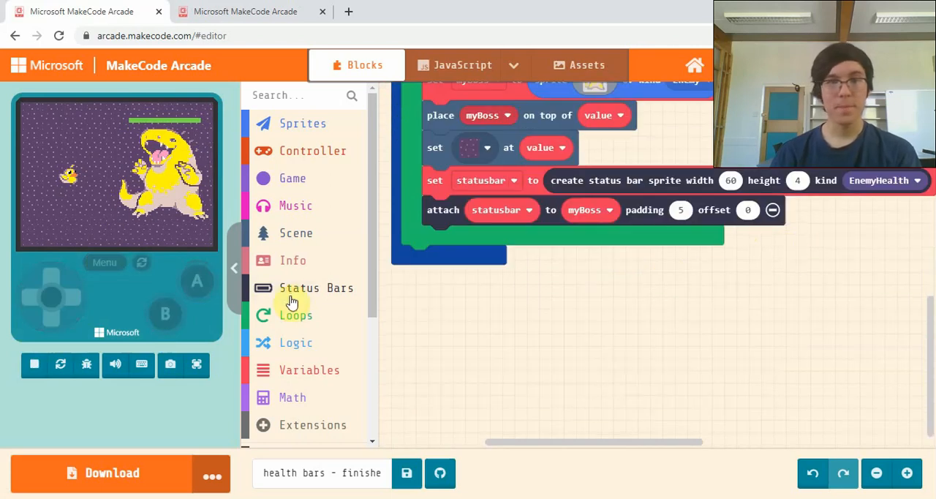
mouse_move(299, 287)
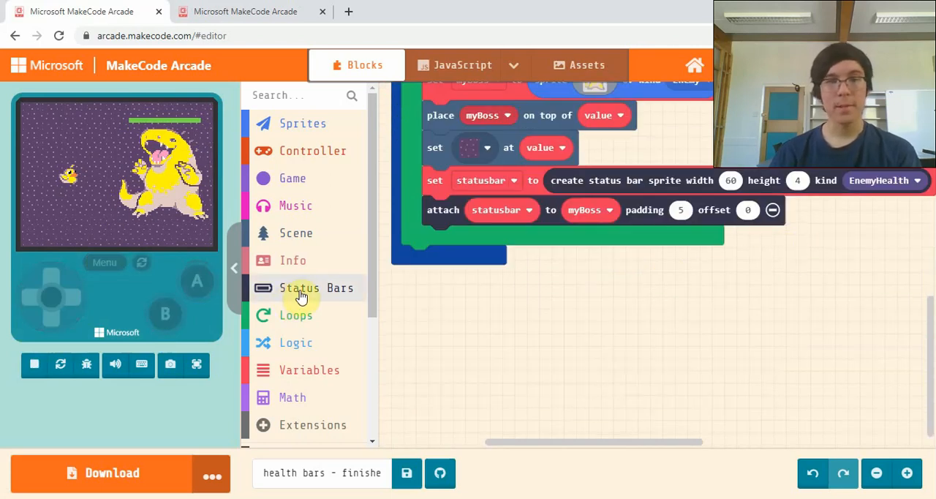
- Give the boss's bar a red fill on a black background and restart the game to preview
click(316, 288)
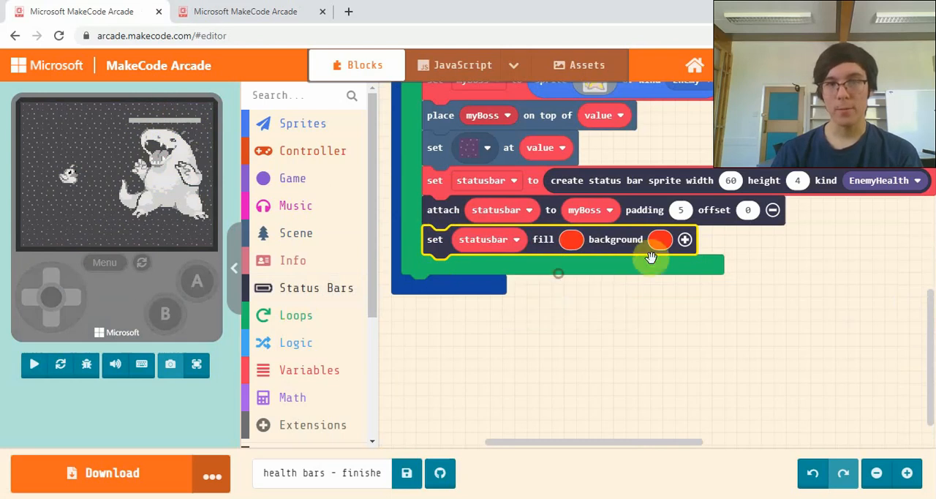
click(659, 240)
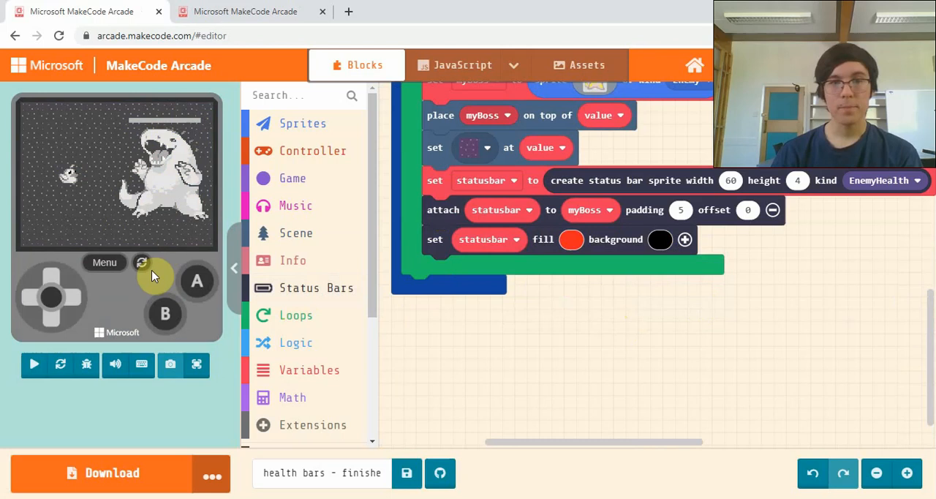
click(33, 365)
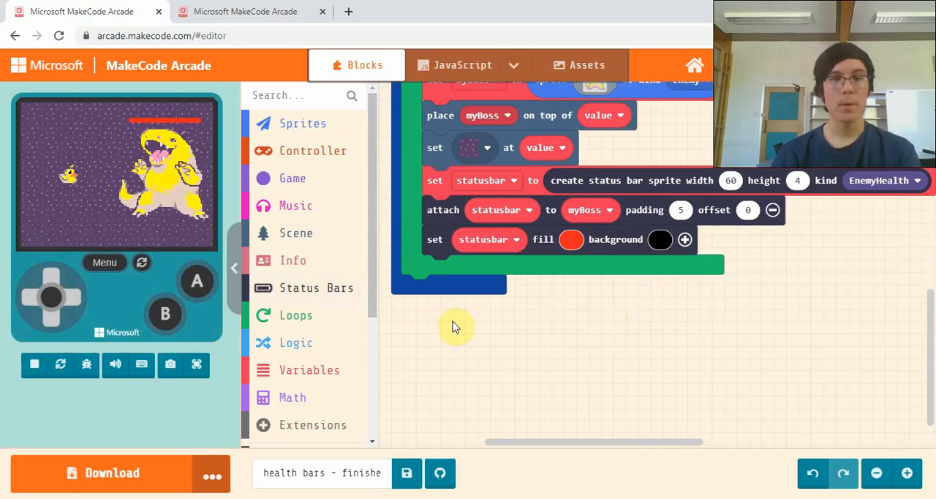
click(316, 287)
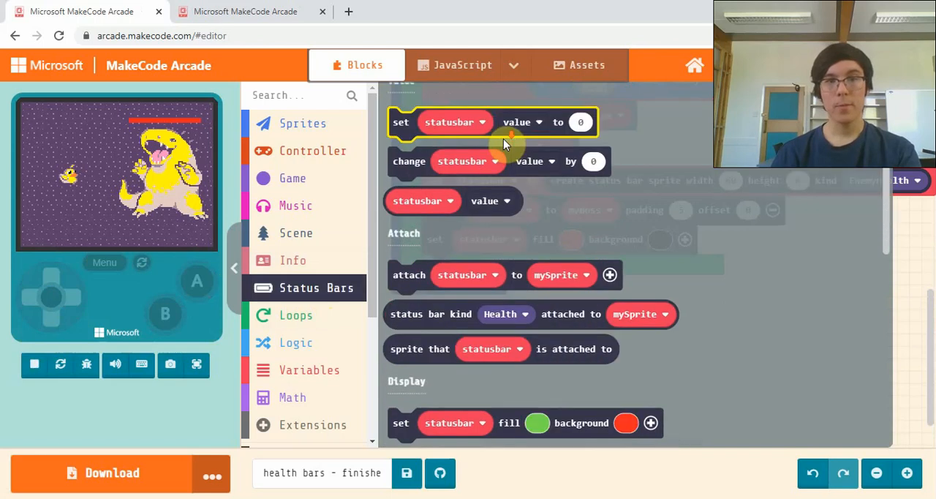
- Switch the bar's smooth transition ON and set its drain colour to yellow
scroll(down, 3)
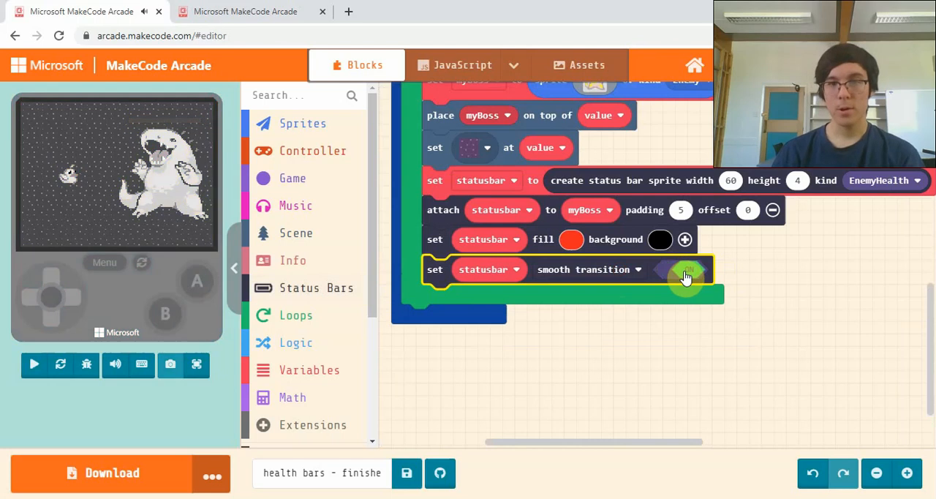
click(685, 270)
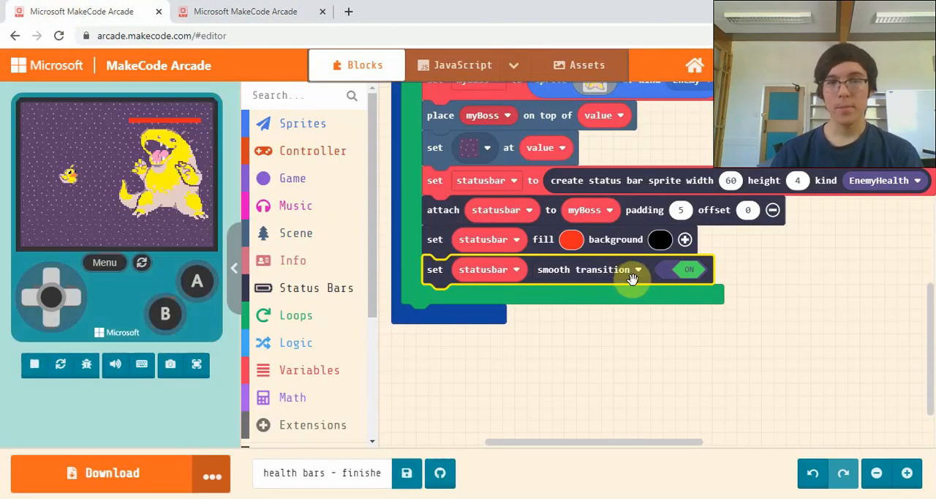
mouse_move(686, 240)
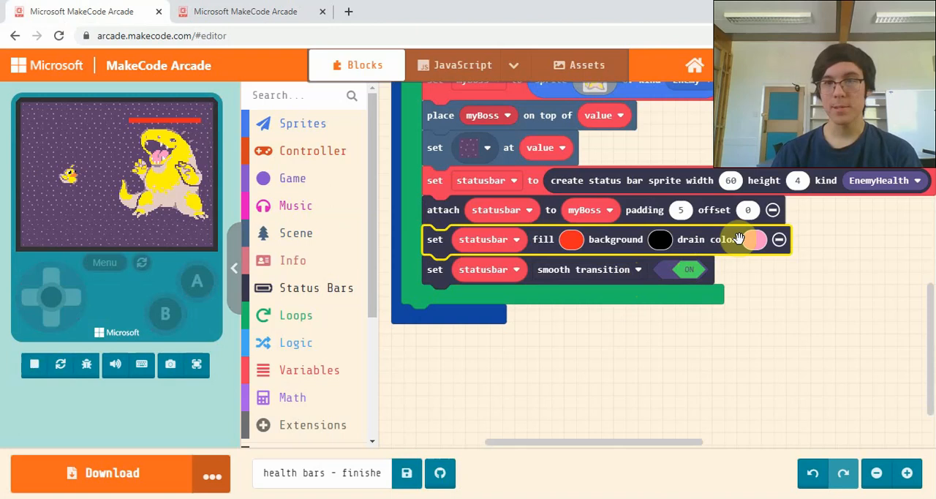
click(755, 239)
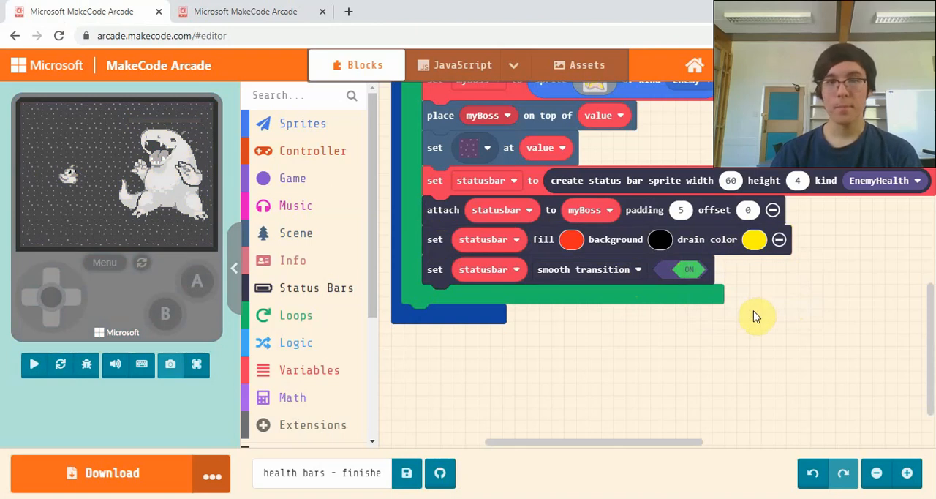
click(34, 363)
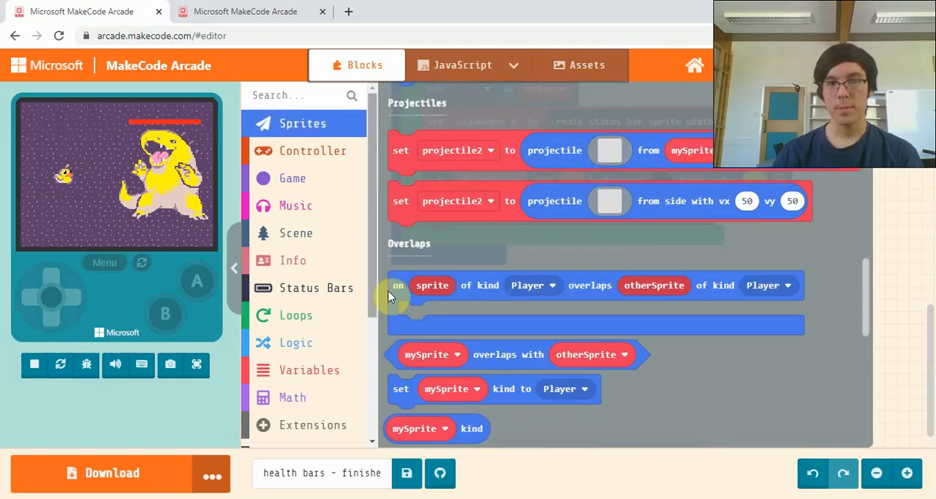
- Add an 'on sprite overlaps otherSprite' event with kinds Projectile and Enemy
scroll(down, 3)
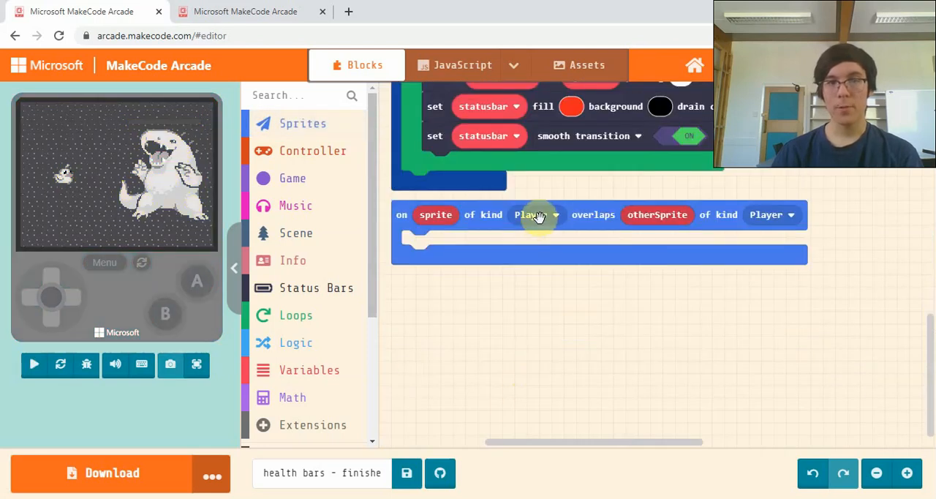
click(536, 214)
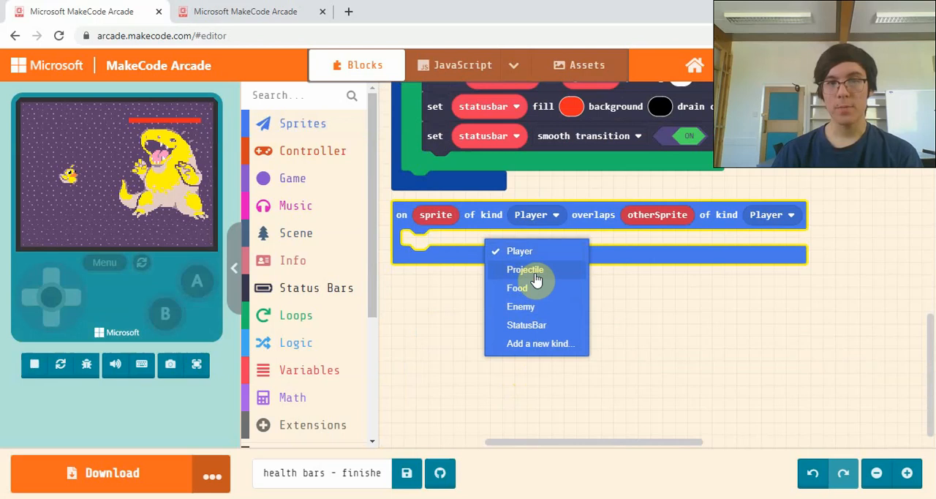
click(526, 269)
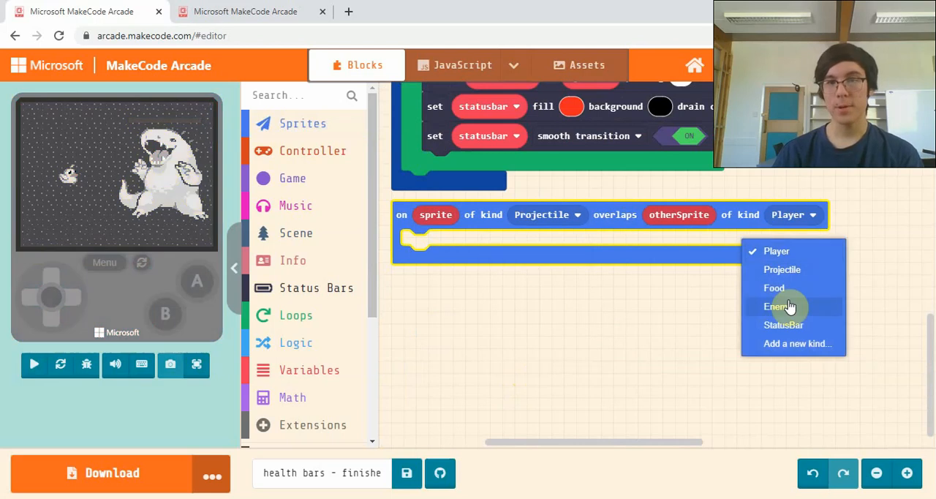
click(777, 306)
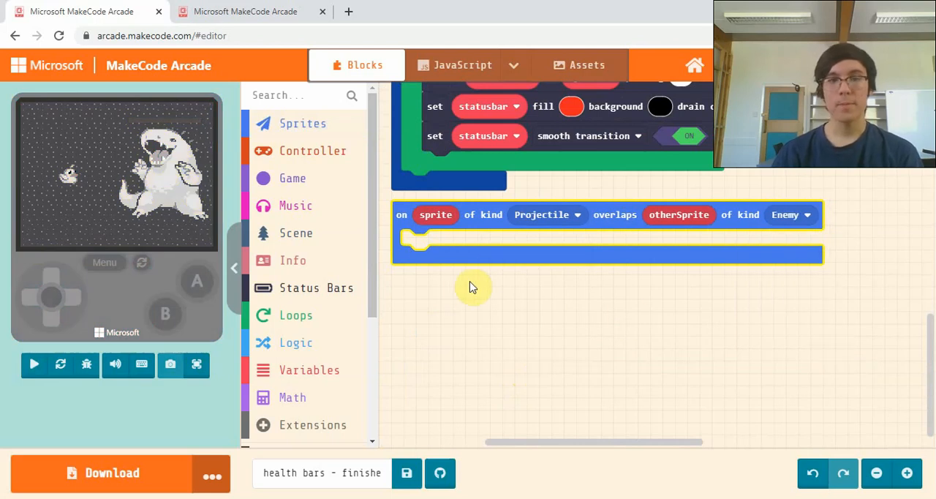
mouse_move(845, 267)
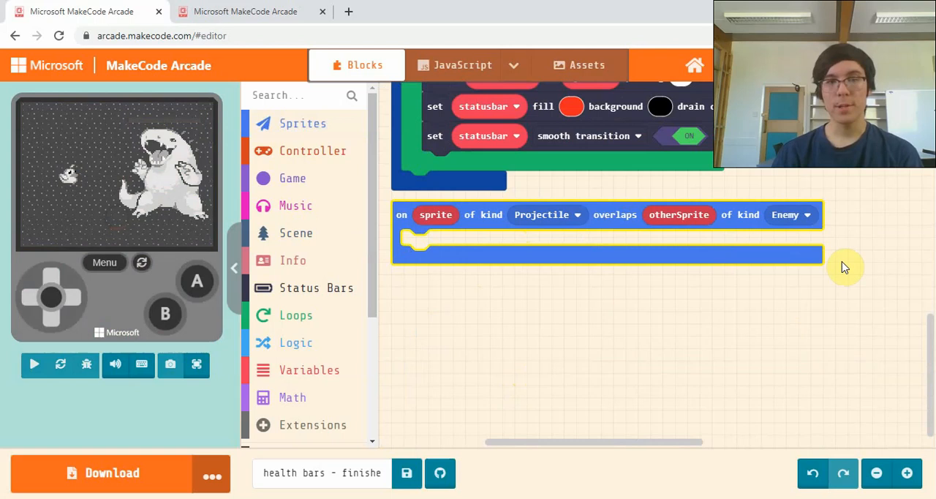
click(34, 365)
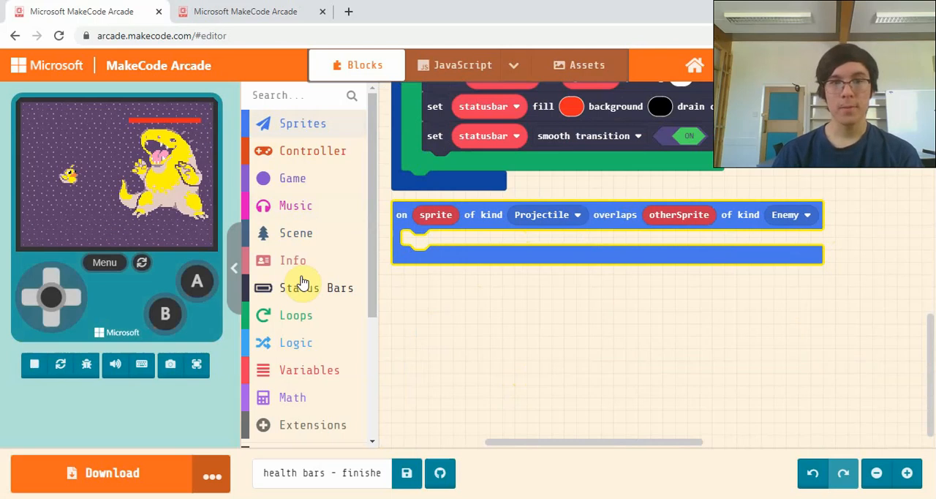
- Place 'destroy sprite' and 'change statusbar value by -20' inside the overlap event
click(313, 150)
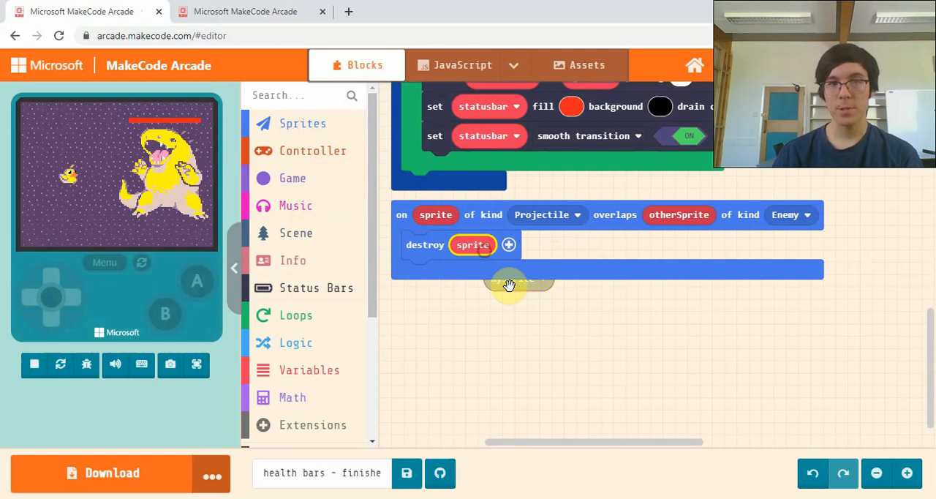
click(316, 287)
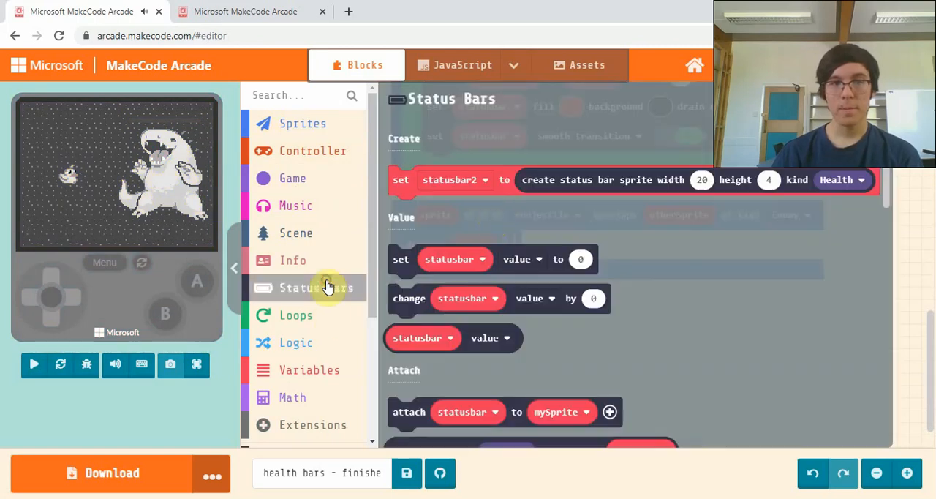
scroll(down, 3)
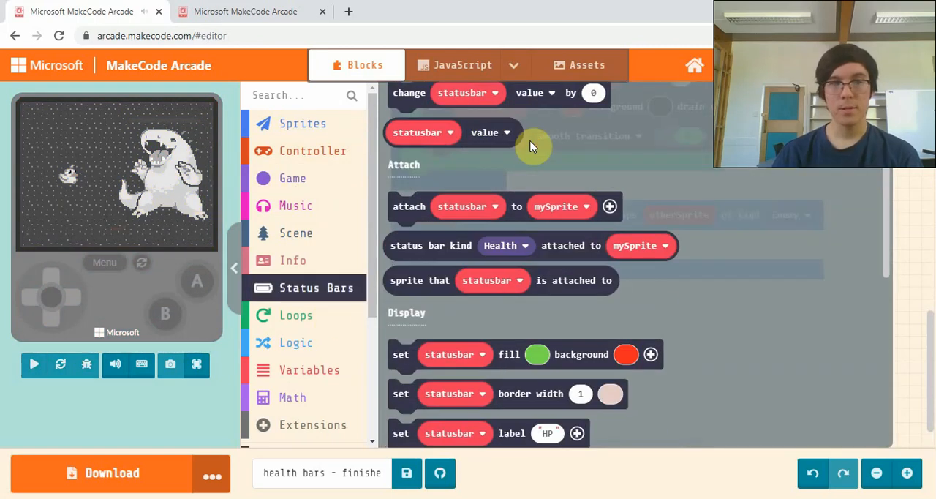
click(33, 364)
text(-20)
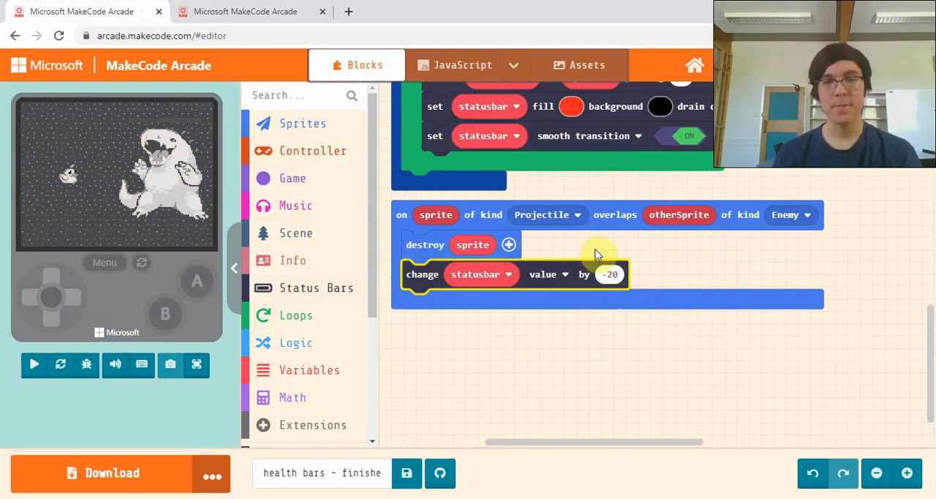
mouse_move(686, 262)
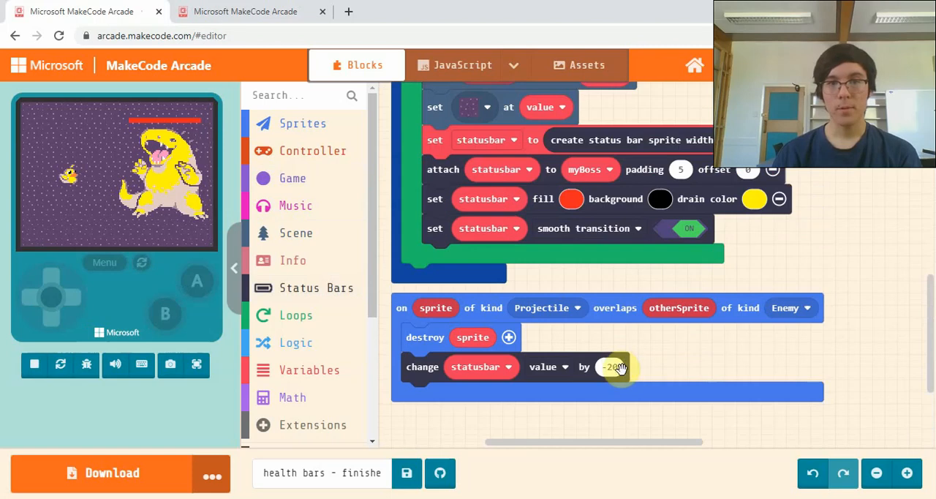
mouse_move(684, 351)
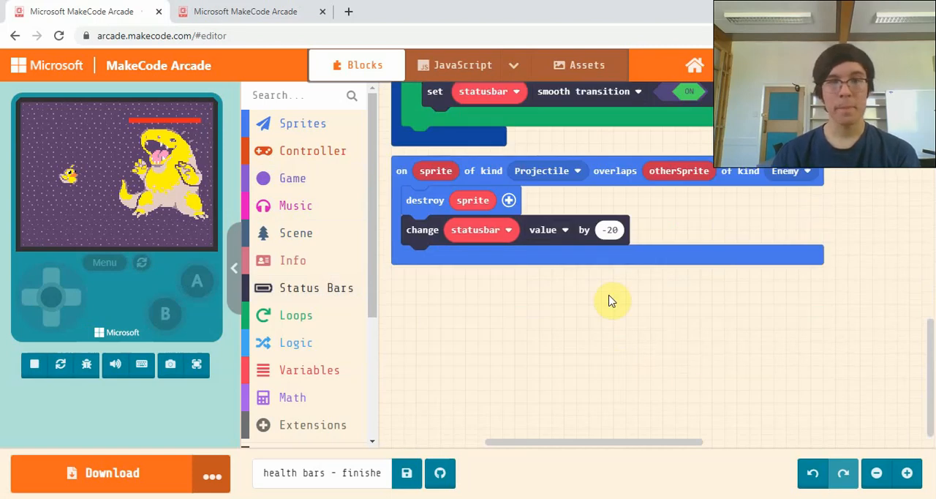
- Drop 'change status bar EnemyHealth attached to otherSprite value by -20' into the overlap event
click(316, 288)
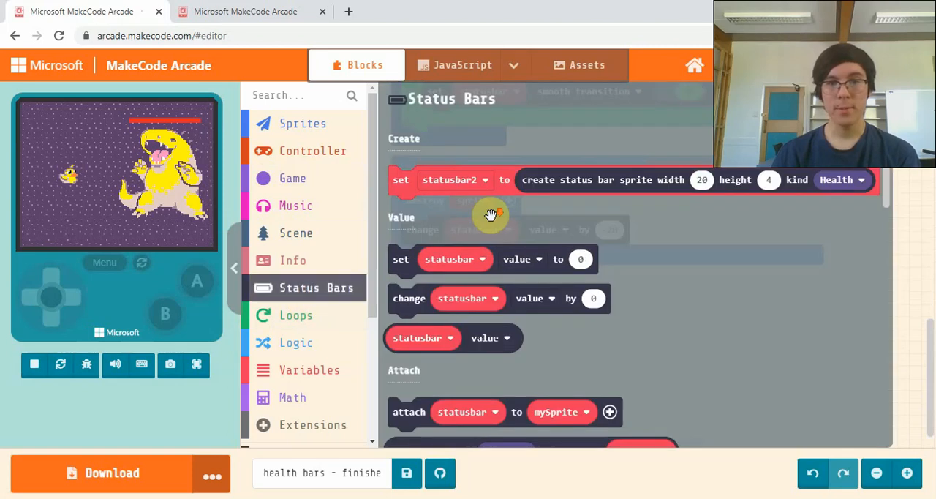
scroll(down, 3)
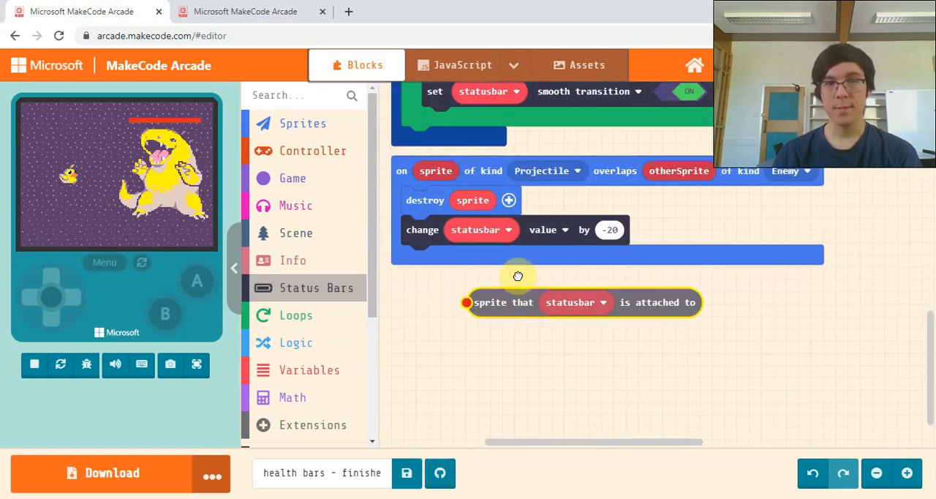
drag(518, 302, 505, 240)
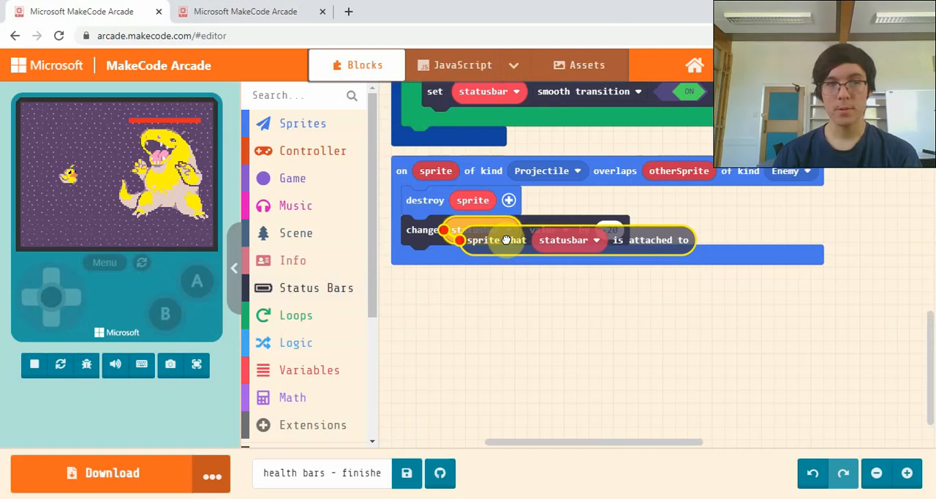
click(317, 287)
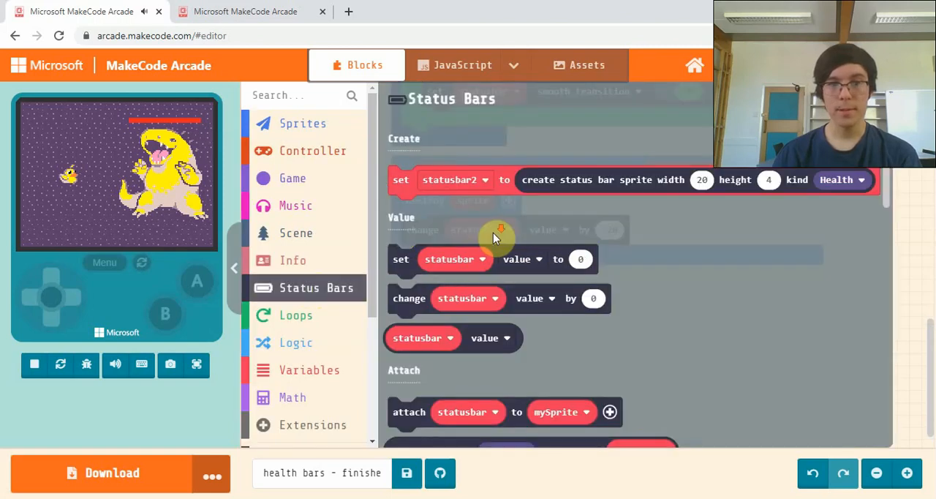
scroll(down, 3)
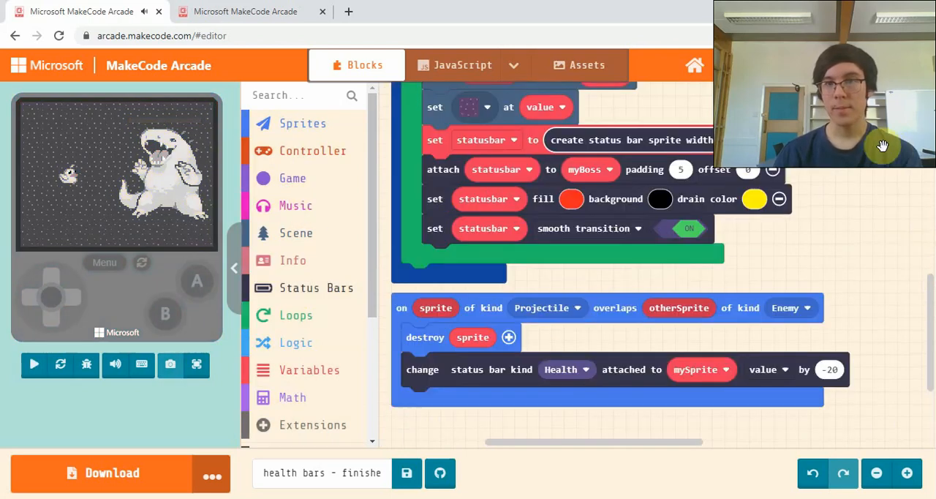
click(567, 370)
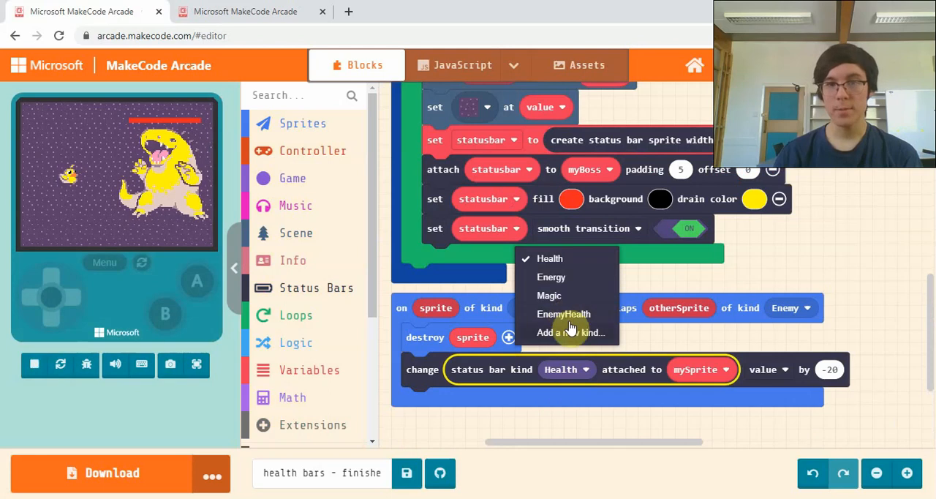
click(563, 314)
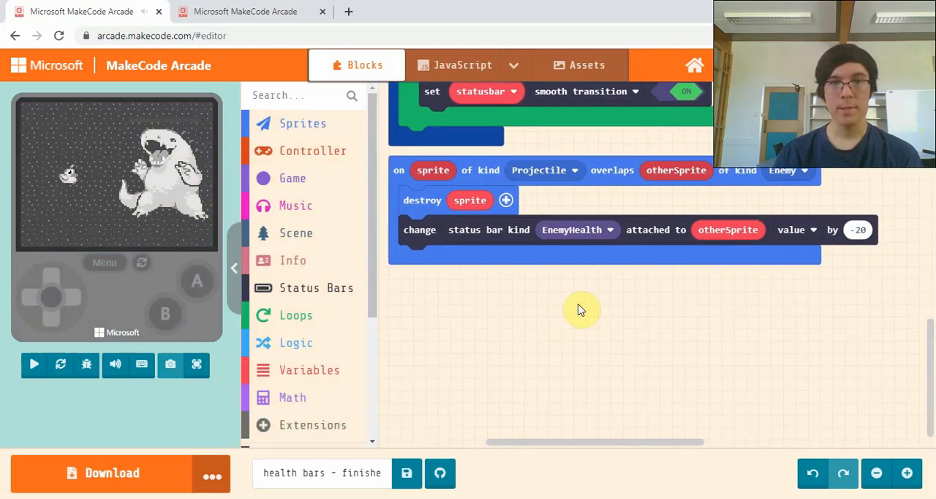
click(33, 364)
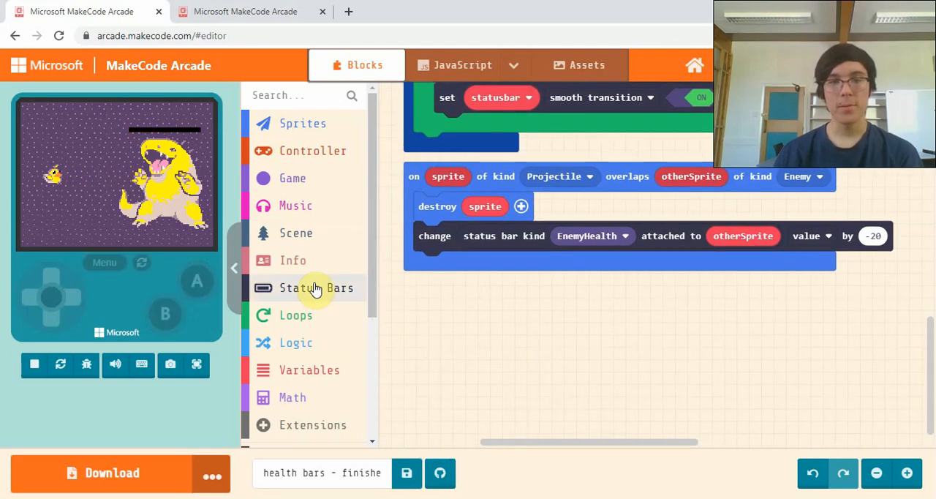
- Add an 'on status bar EnemyHealth zero' event containing a 'destroy mySprite' block
click(317, 288)
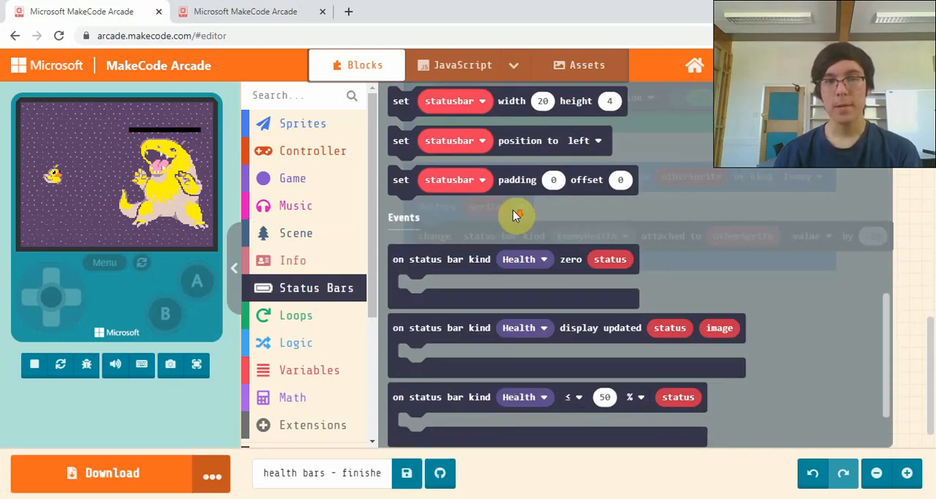
click(428, 267)
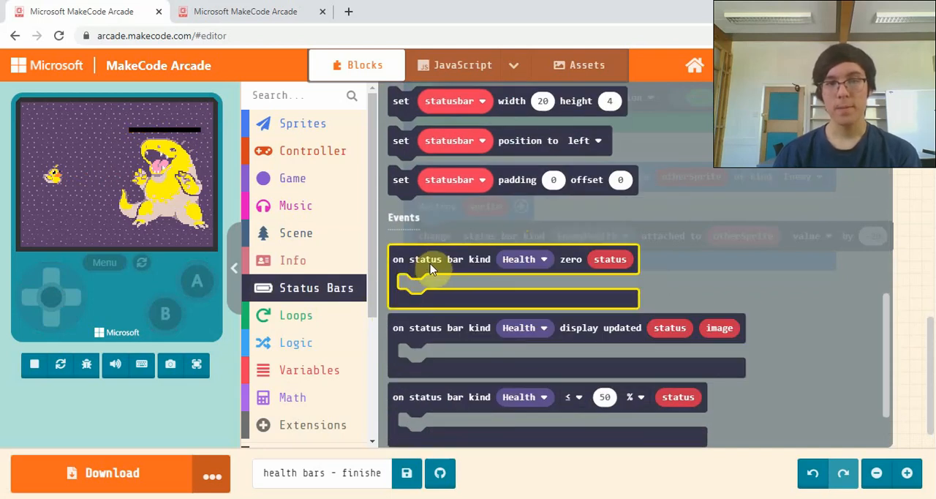
mouse_move(585, 262)
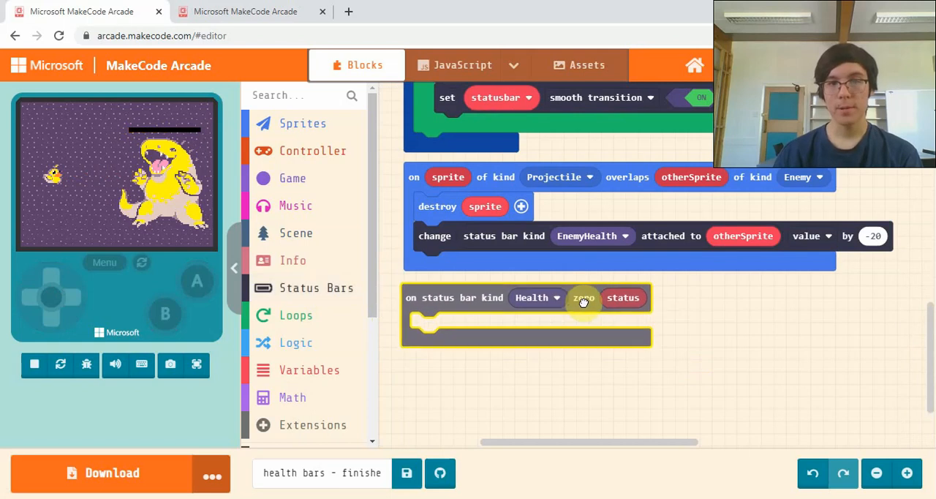
click(538, 297)
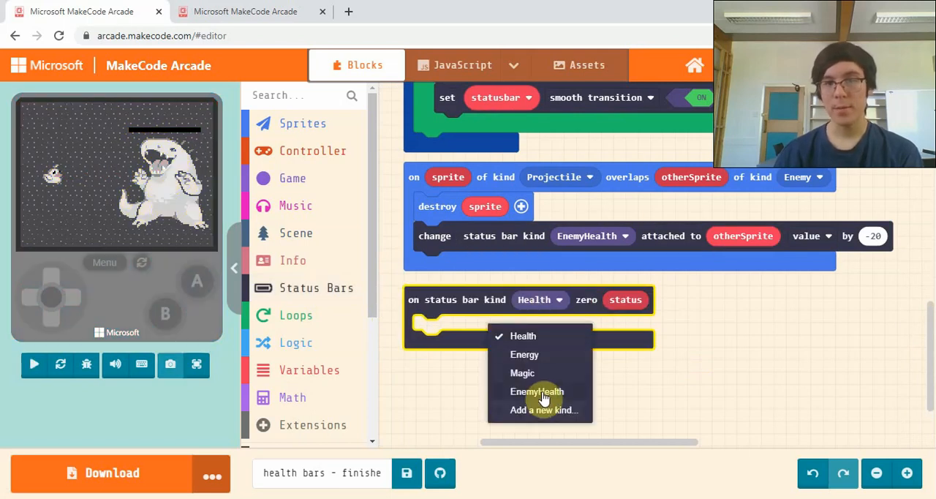
click(537, 391)
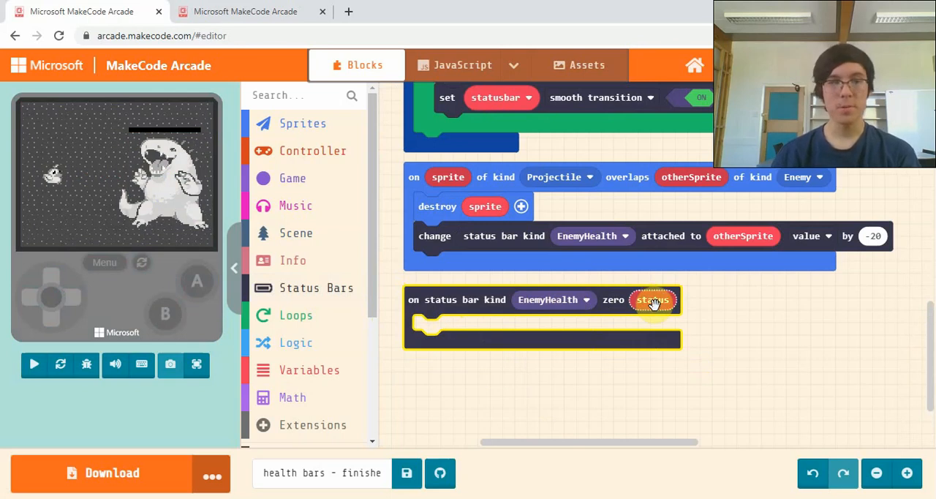
click(33, 365)
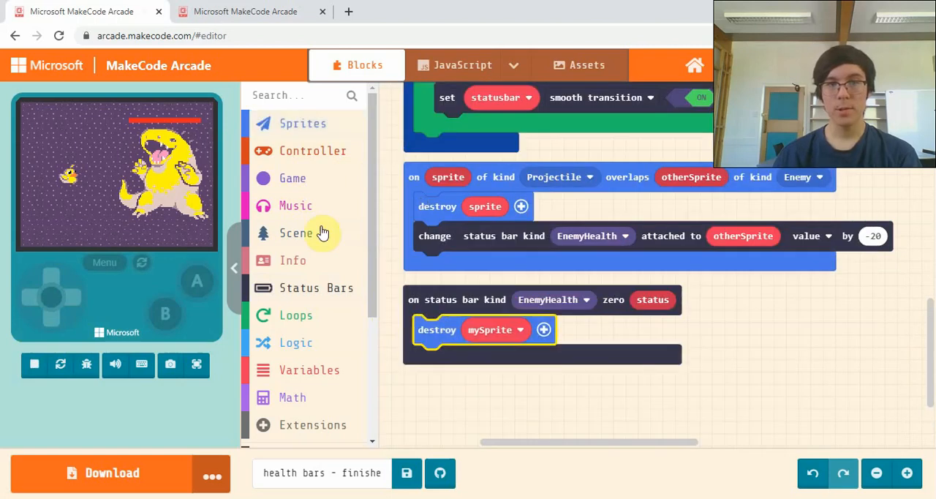
- Swap mySprite for 'sprite that statusbar is attached to' and add a 2-second fire effect
click(293, 260)
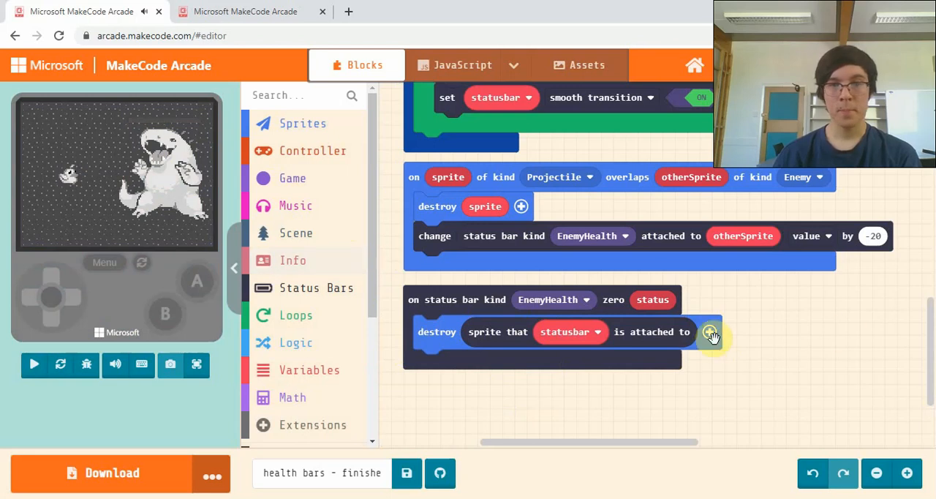
click(710, 333)
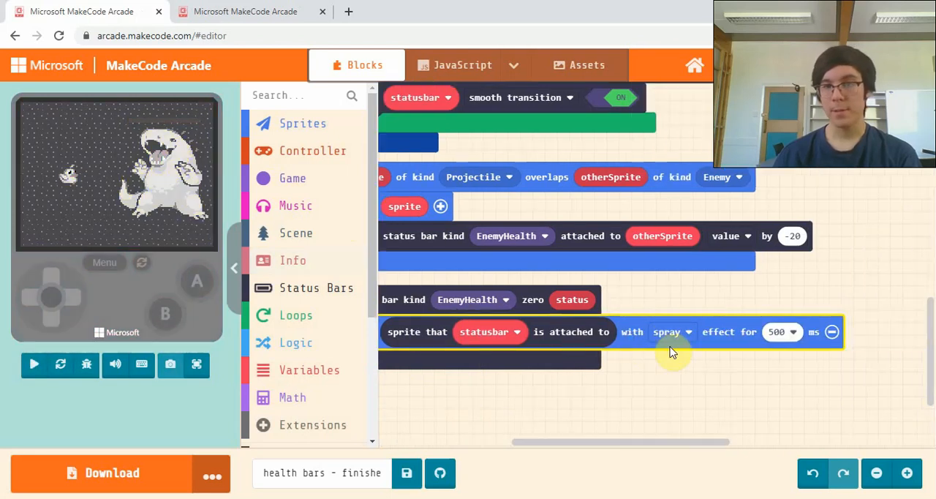
click(671, 331)
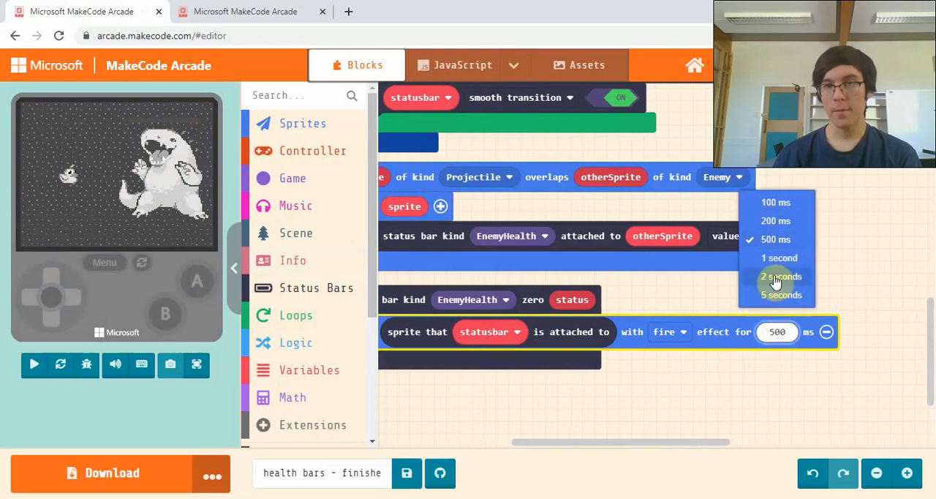
click(782, 276)
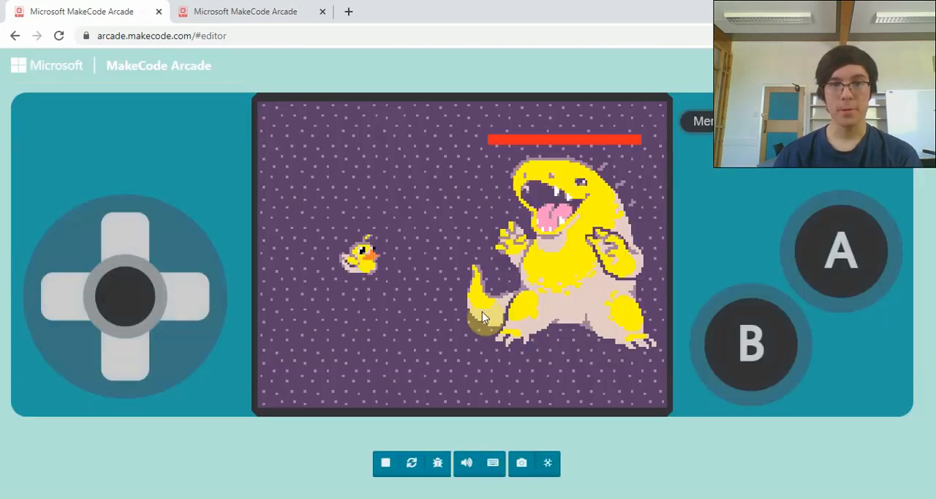
mouse_move(572, 410)
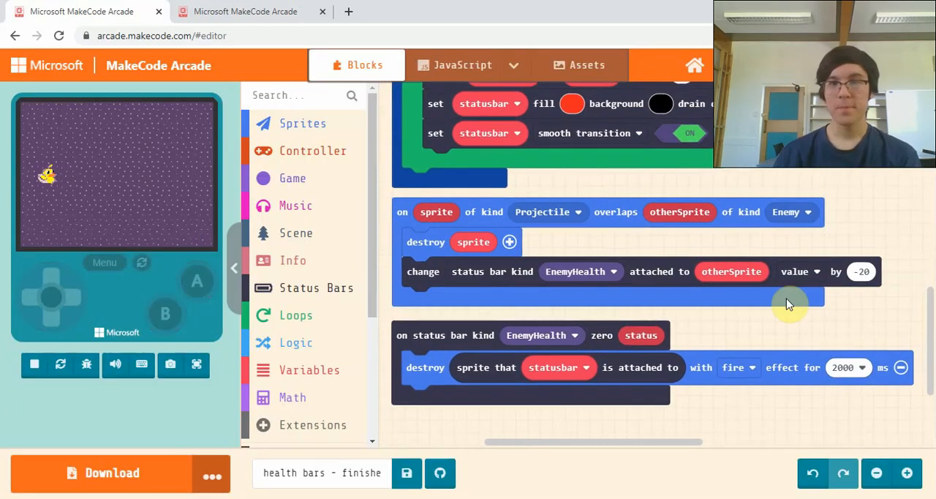
- Zoom out, hide the simulator, and scroll to the enemy function's EnemyHealth status bar blocks
click(877, 473)
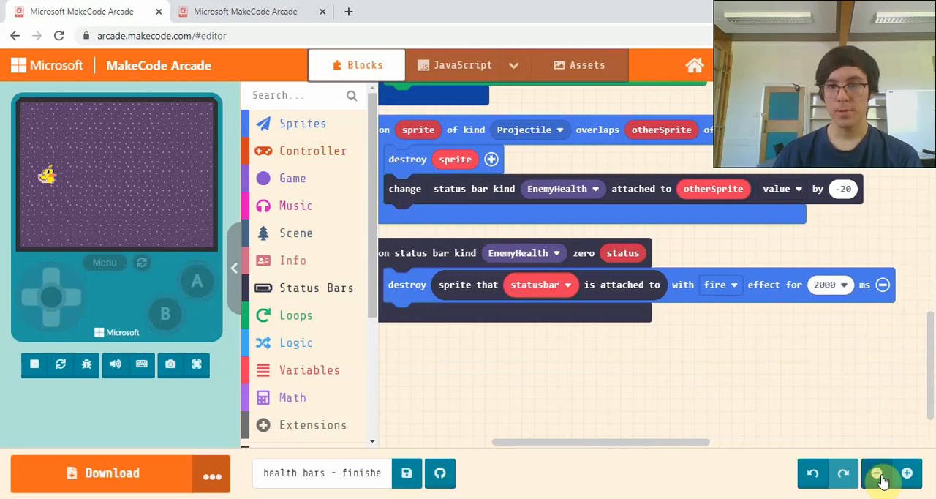
click(881, 473)
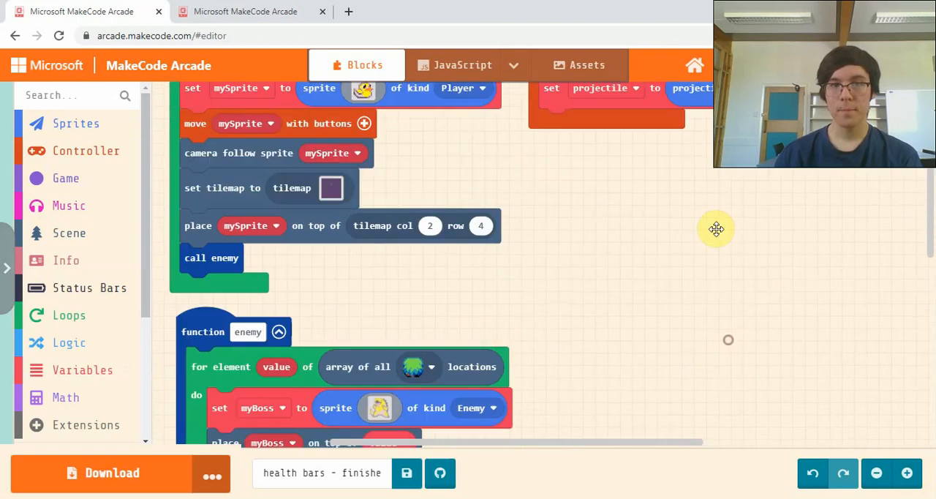
scroll(down, 3)
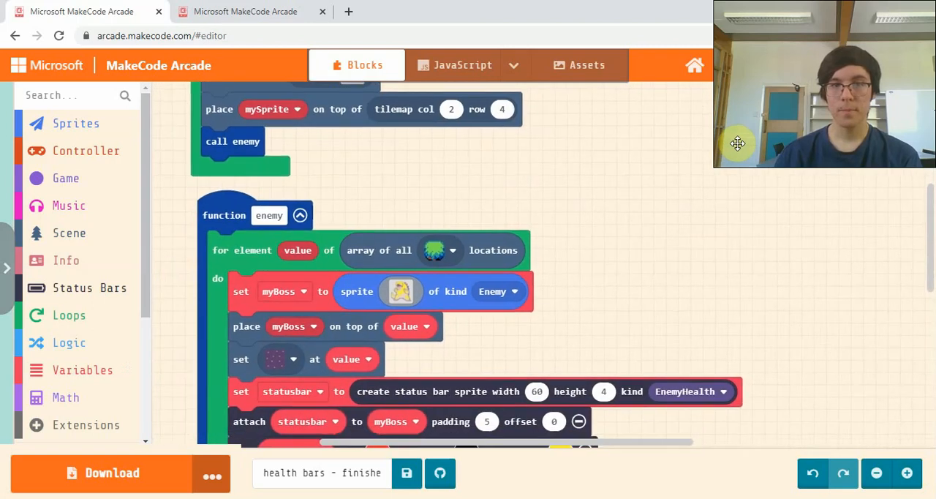
mouse_move(643, 227)
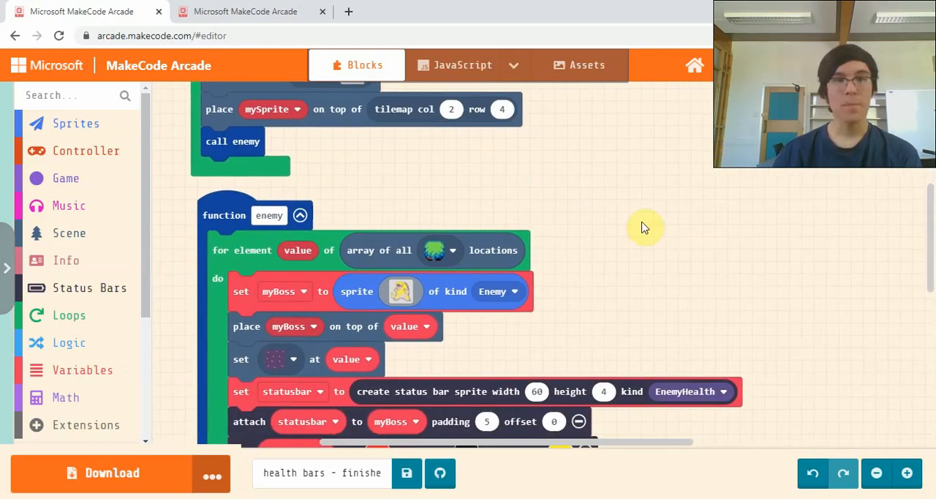
mouse_move(732, 240)
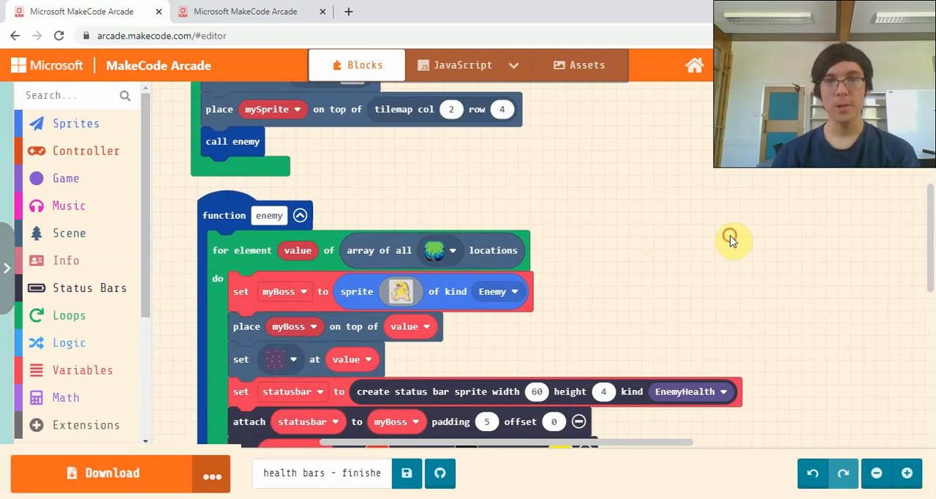